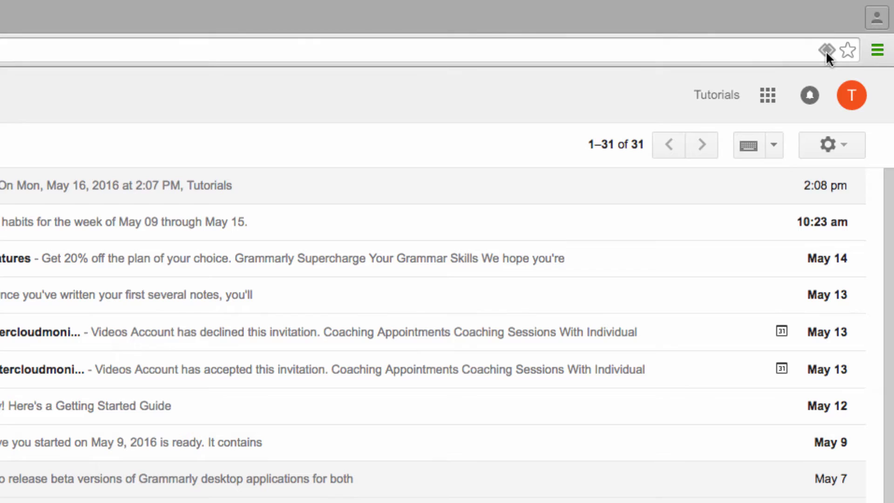
Allow mail.google.com to handle all email links via the address-bar handler prompt.
click(828, 50)
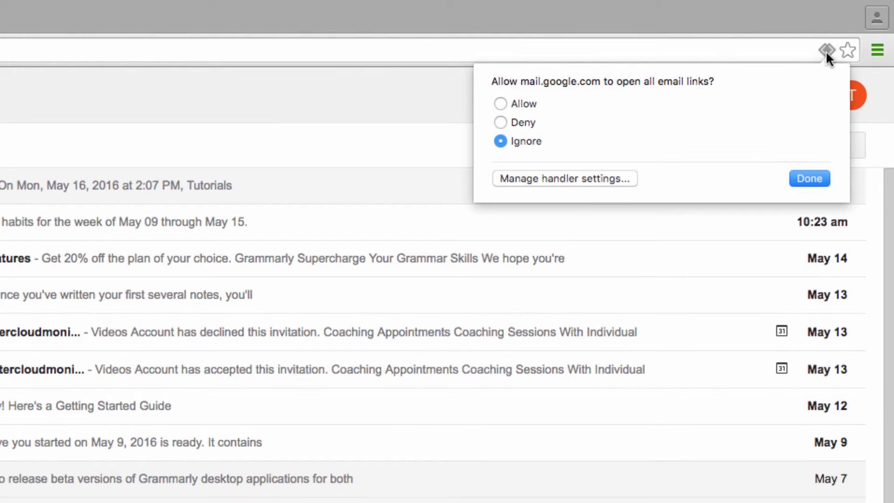
mouse_move(810, 92)
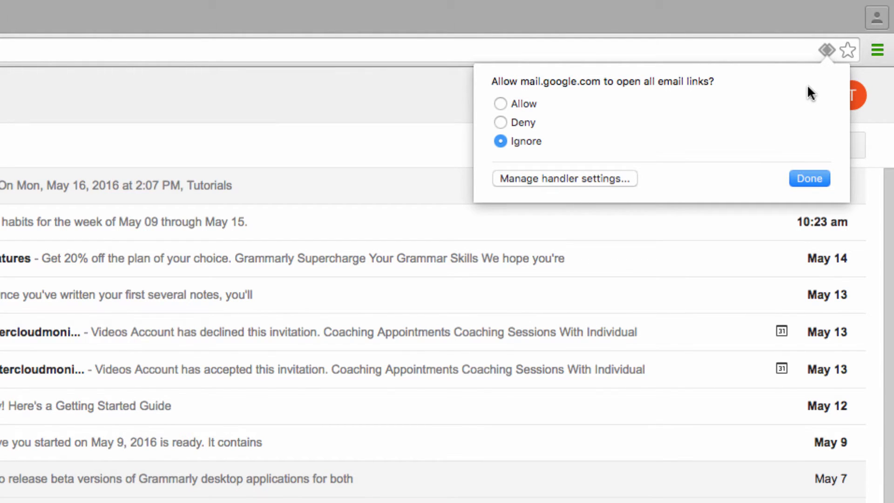
mouse_move(508, 102)
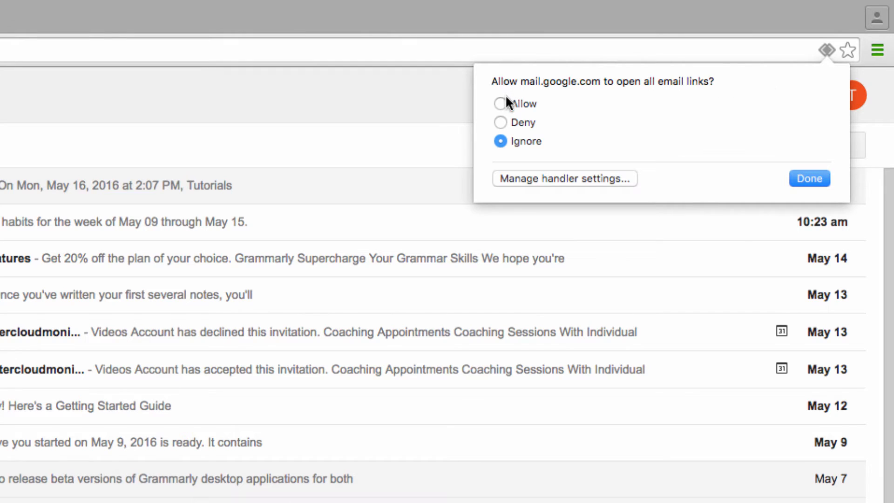
click(501, 103)
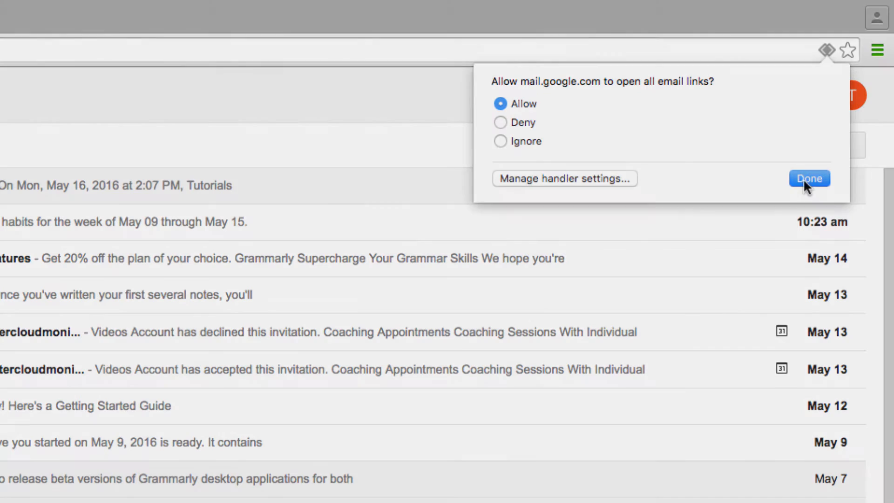
click(809, 179)
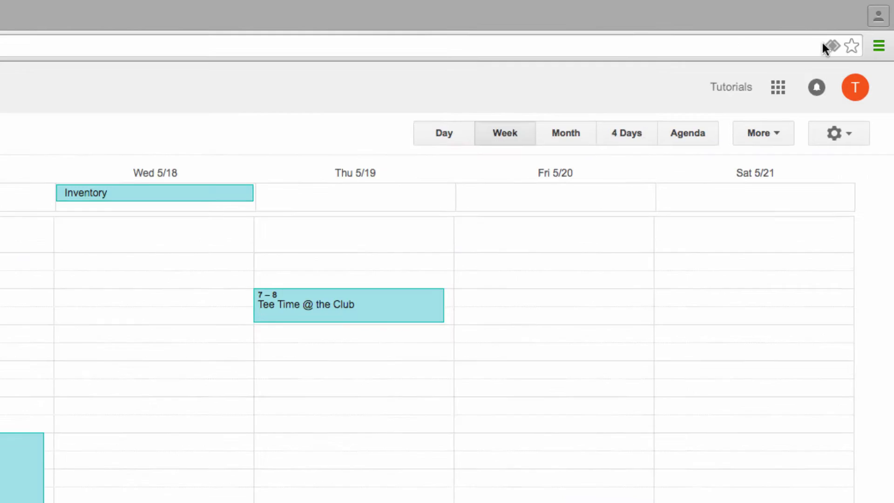
Allow calendar.google.com to handle all web calendar links via the handler prompt.
click(830, 48)
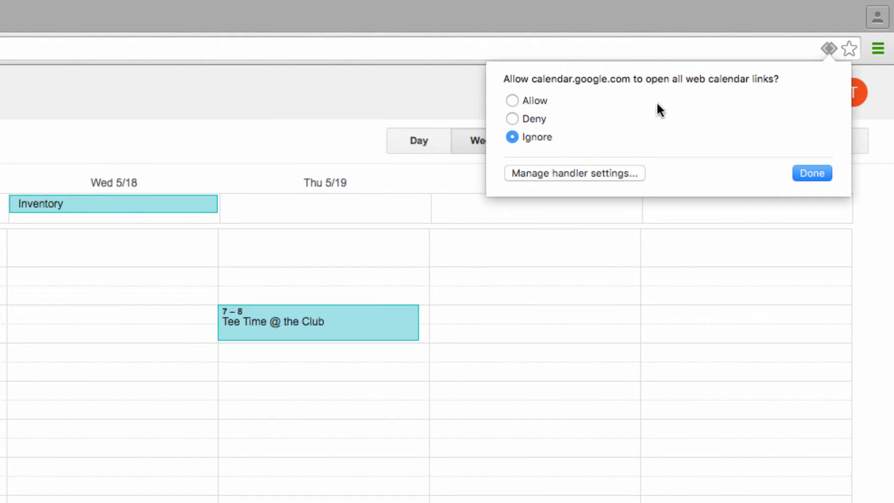
click(513, 101)
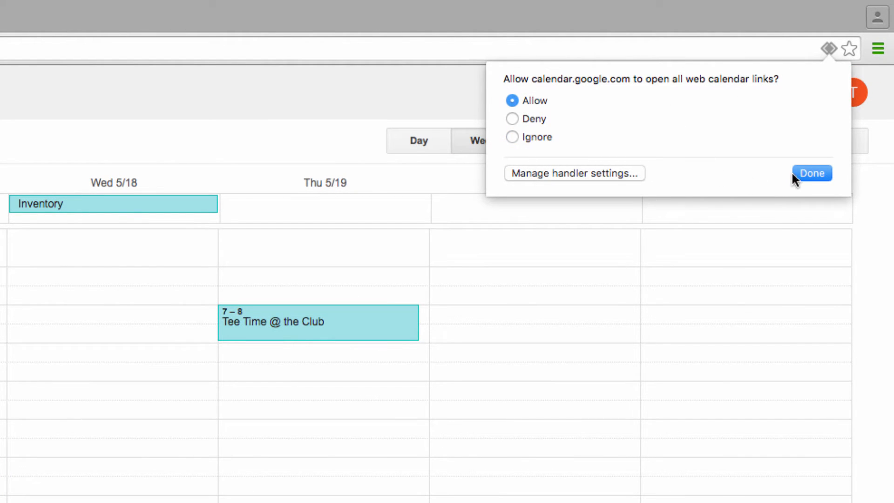
click(812, 174)
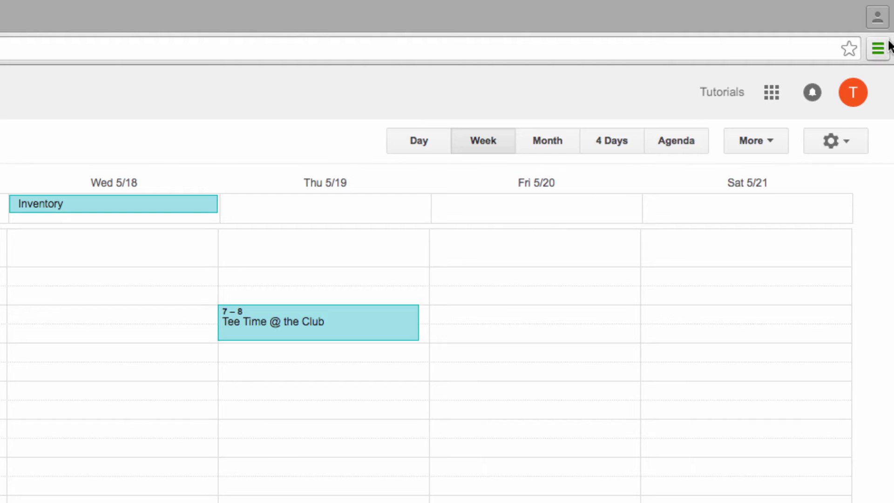
Check Chrome's Manage handlers list, keeping mail.google.com for mailto and calendar.google.com for webcal.
click(878, 48)
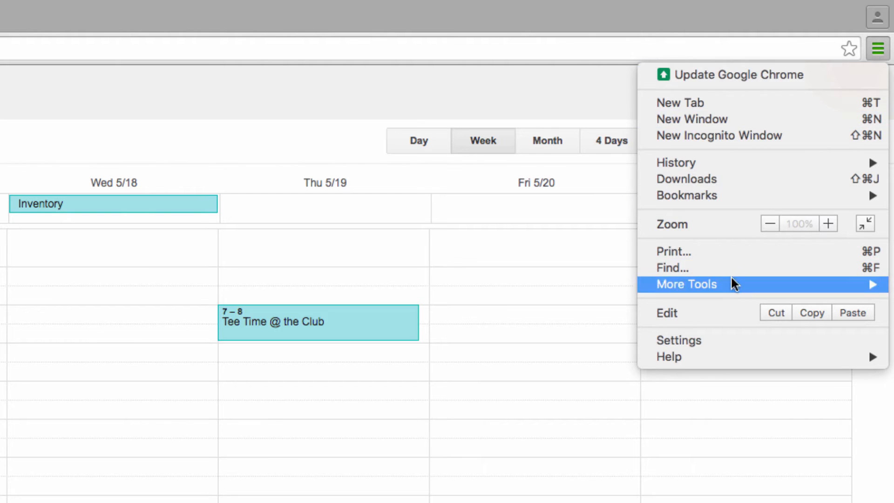
click(679, 340)
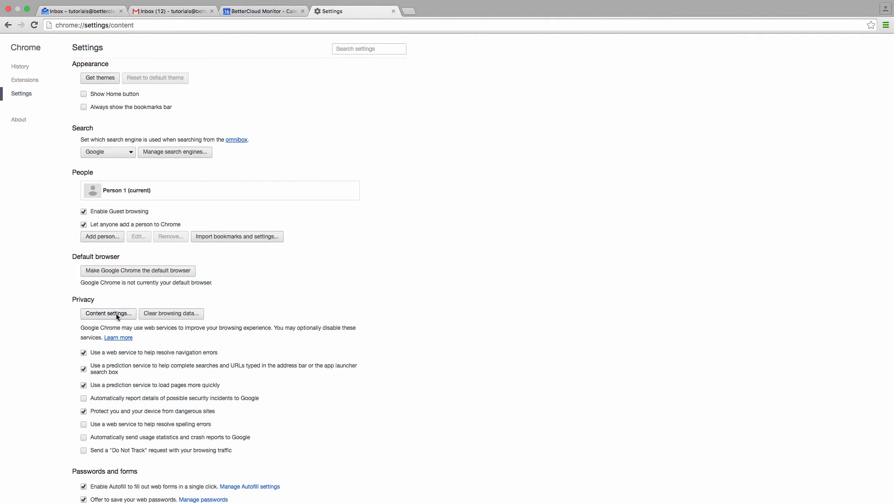
click(108, 314)
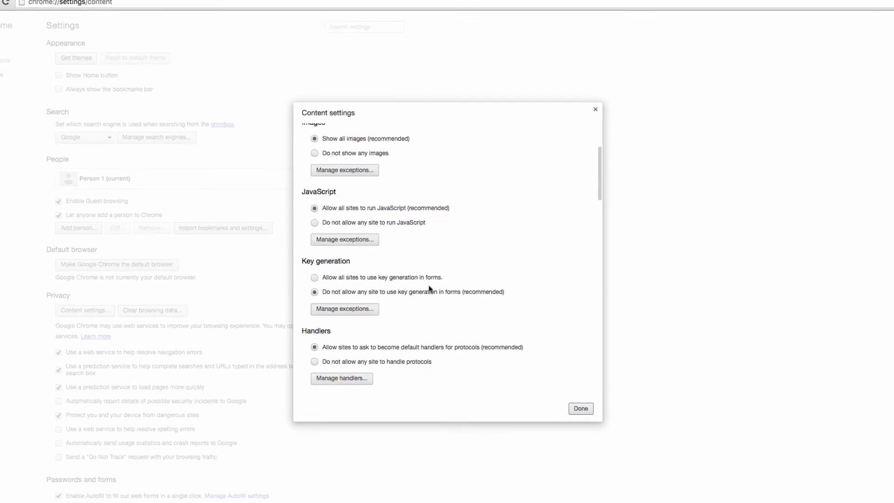
click(341, 378)
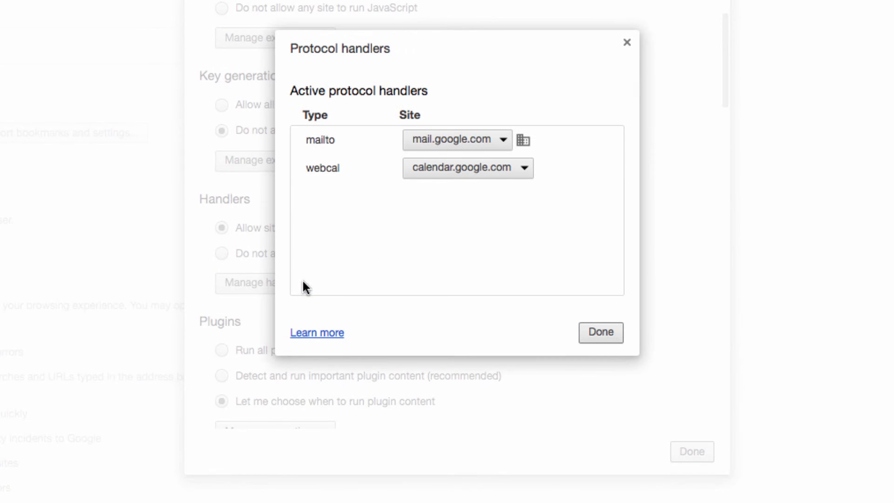
click(502, 139)
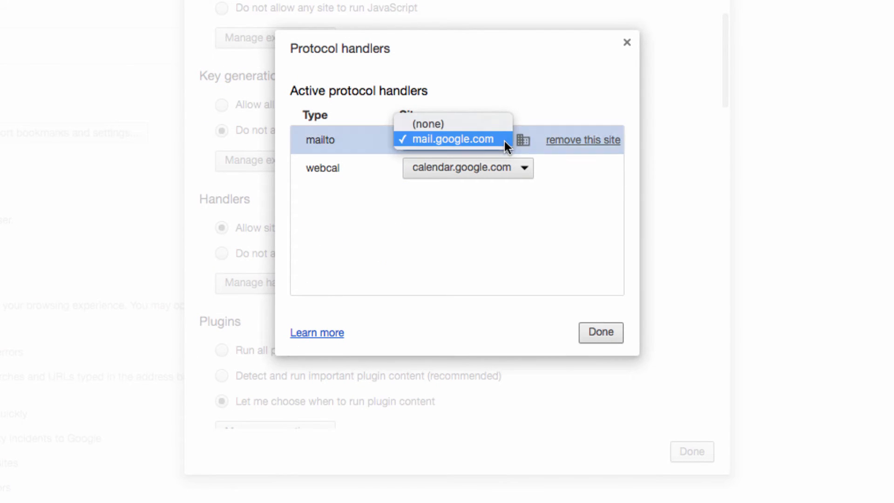
click(453, 139)
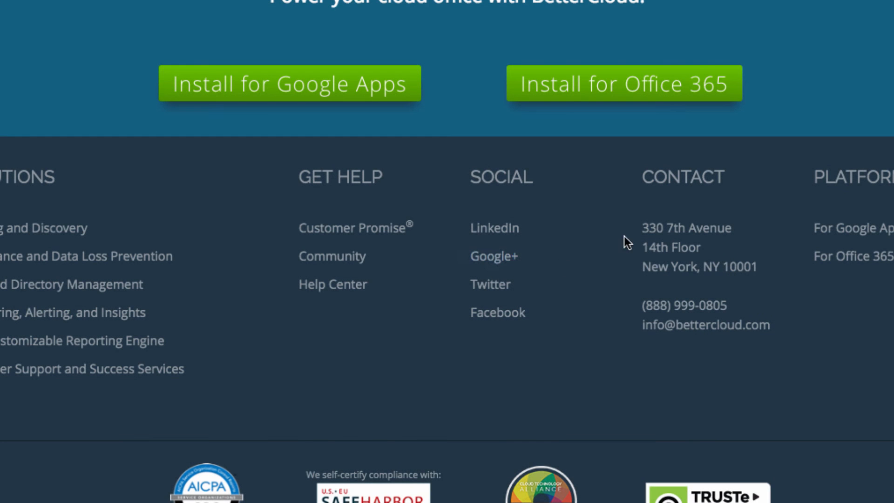
mouse_move(611, 363)
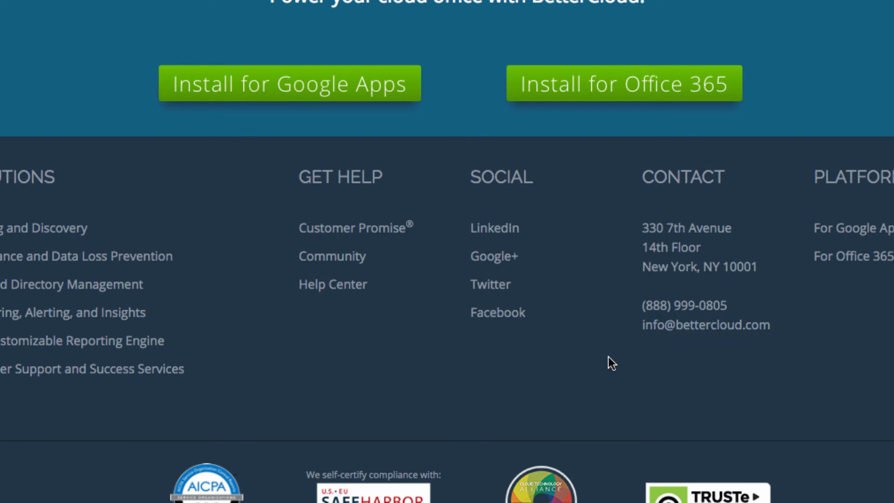
mouse_move(600, 356)
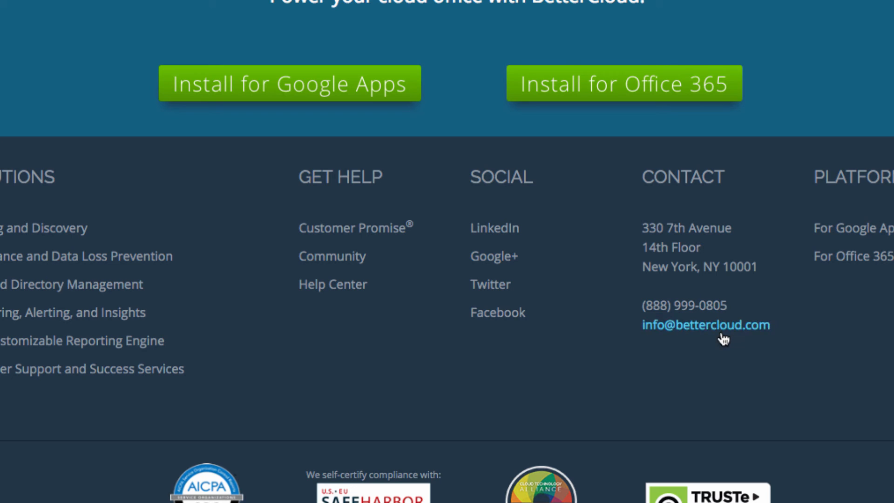
click(705, 326)
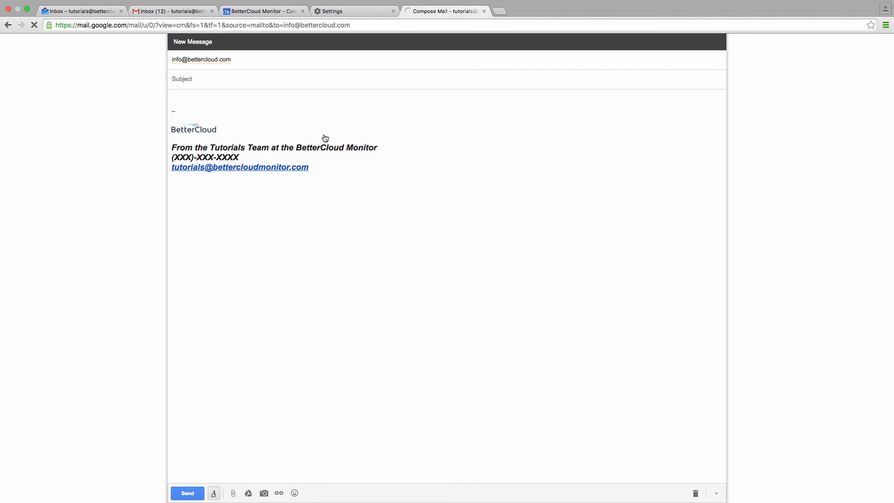
click(213, 493)
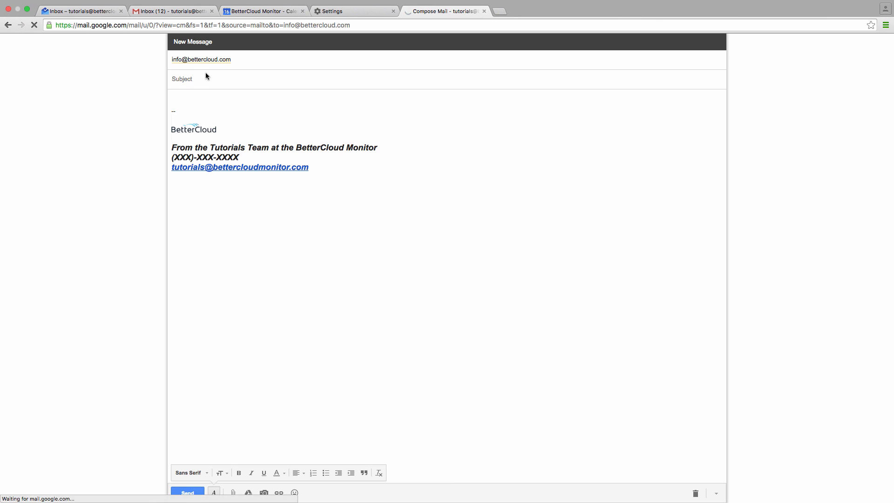